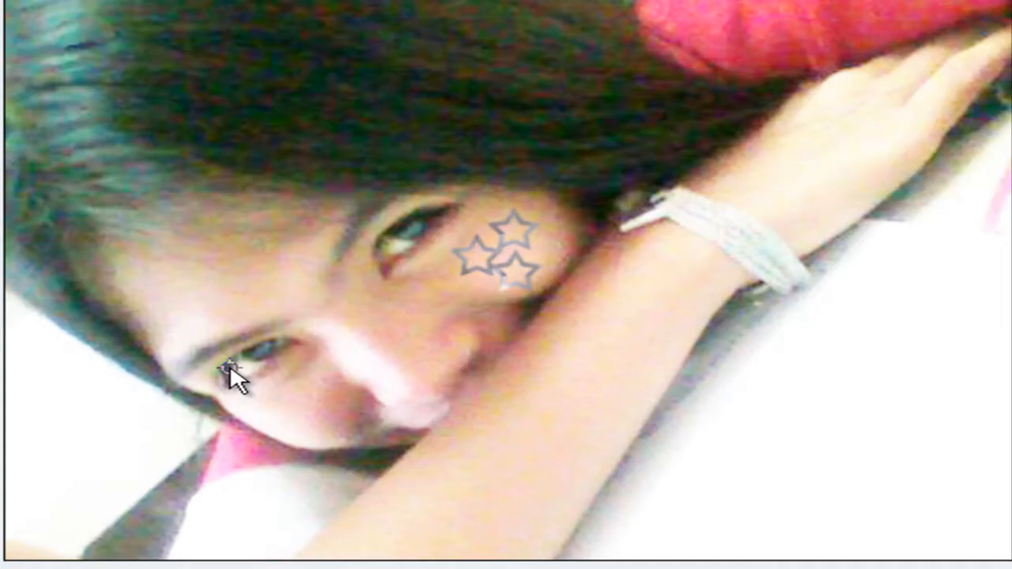
# - Switch to the Vertical Type Mask Tool and set the font to Rosewood Std
pyautogui.click(38, 302)
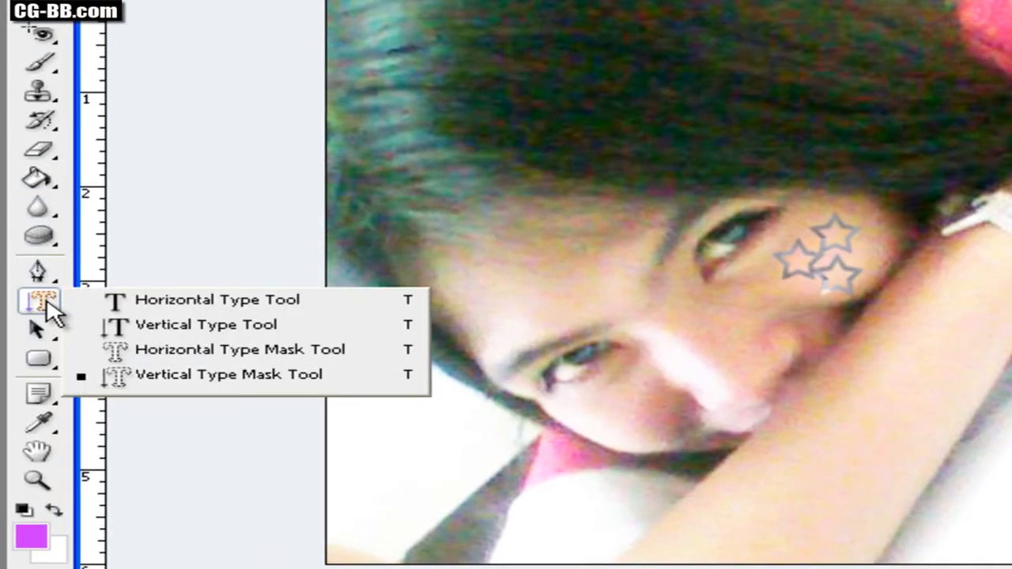
pyautogui.click(217, 299)
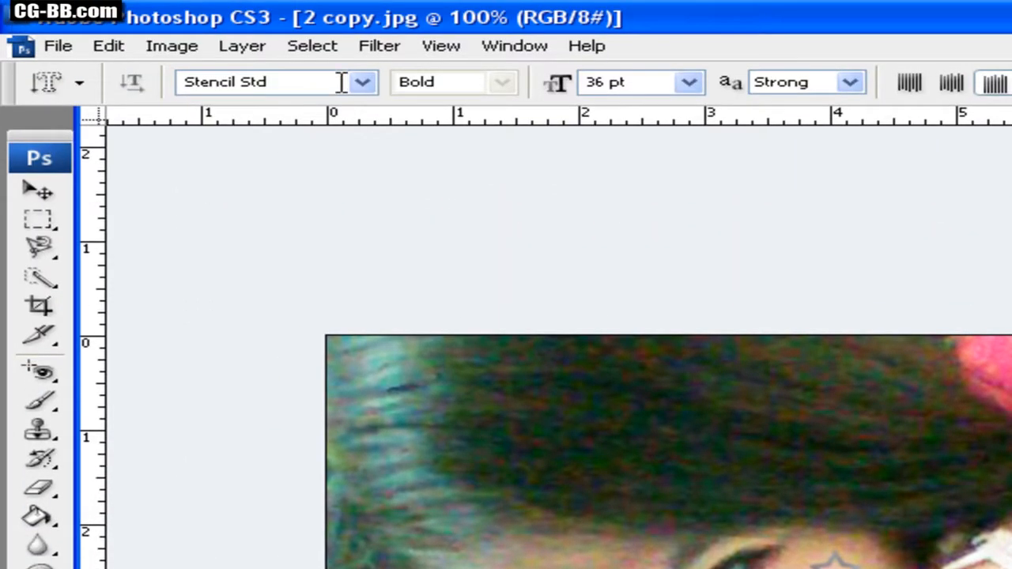
pyautogui.click(362, 82)
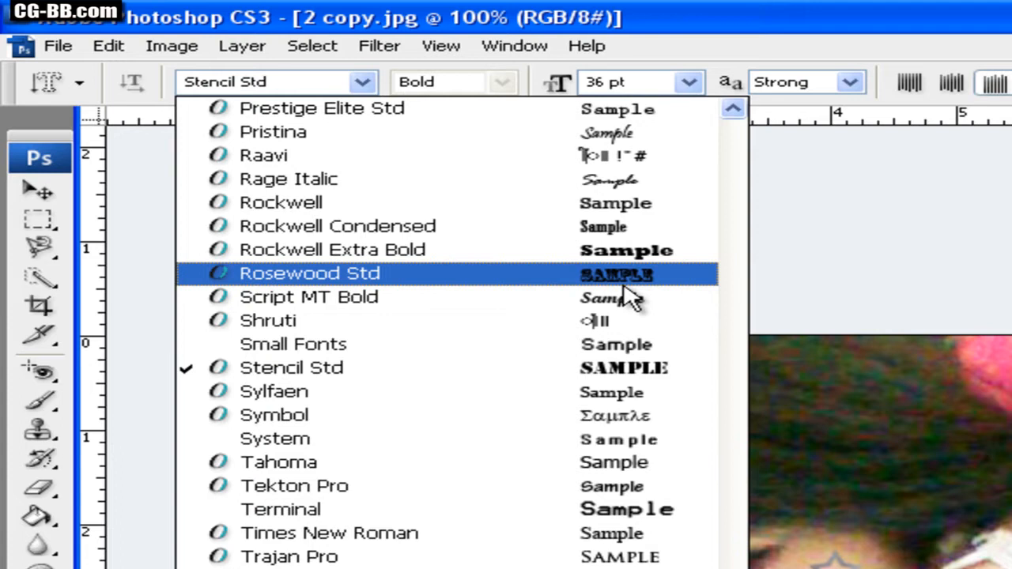
pyautogui.click(309, 273)
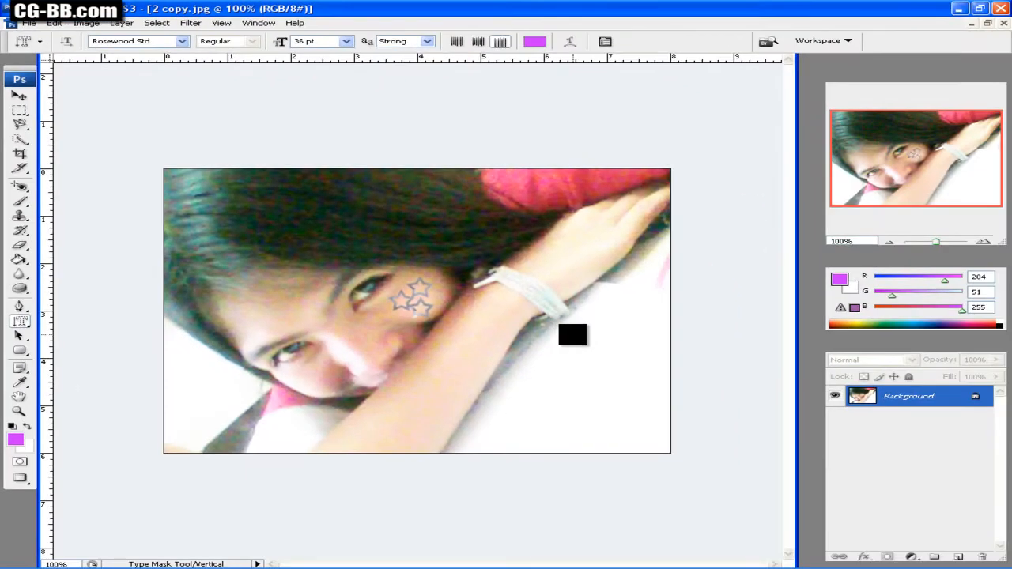
# - Type the vertical mask letters J, A, D and move them near the right edge
pyautogui.moveTo(573, 335); pyautogui.dragTo(621, 422)
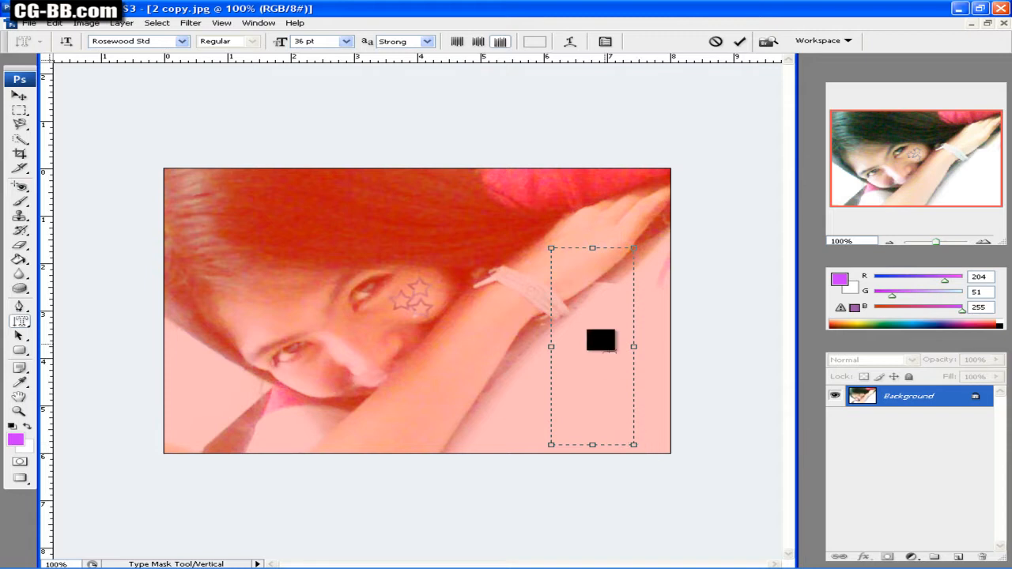
pyautogui.moveTo(600, 340); pyautogui.dragTo(619, 363)
pyautogui.write('JAD')
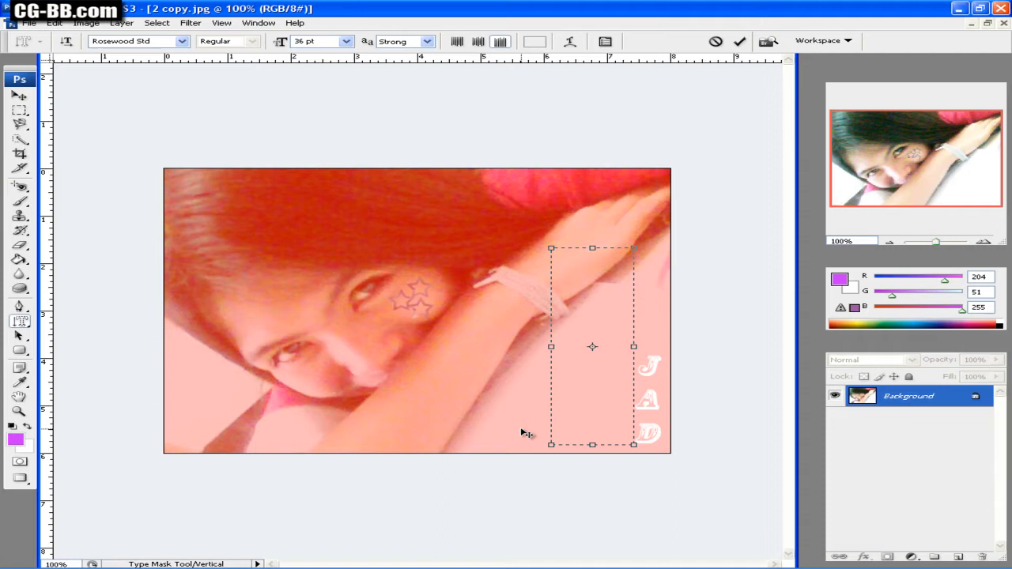
pyautogui.moveTo(592, 346); pyautogui.dragTo(548, 294)
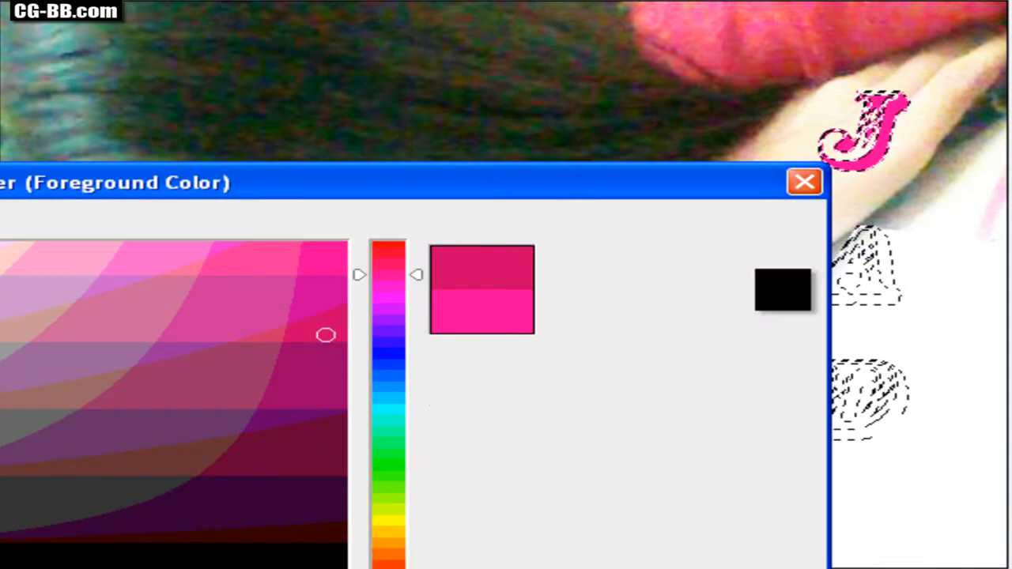
# - Confirm hot pink as the foreground fill colour for the letter selections
pyautogui.click(805, 182)
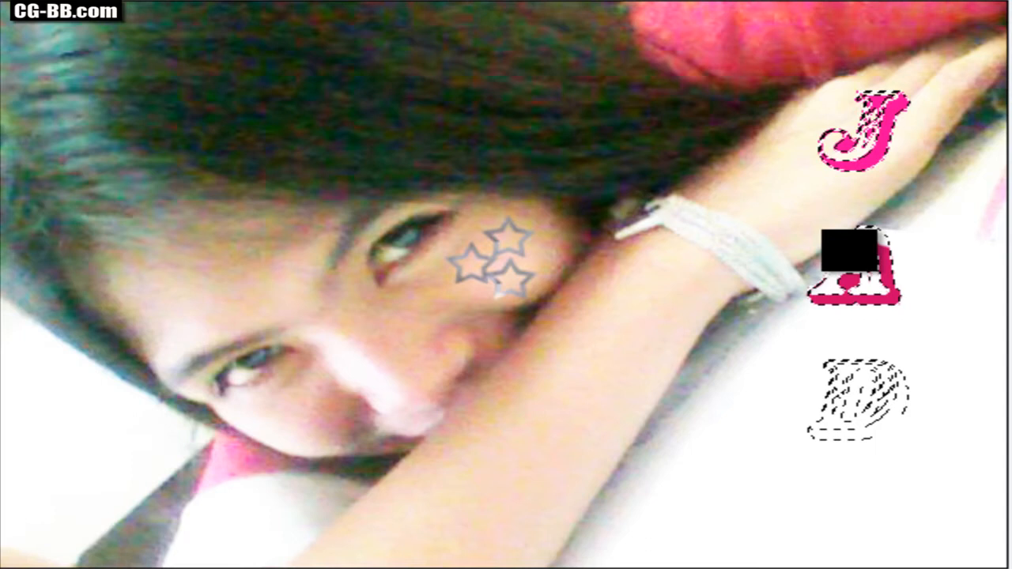